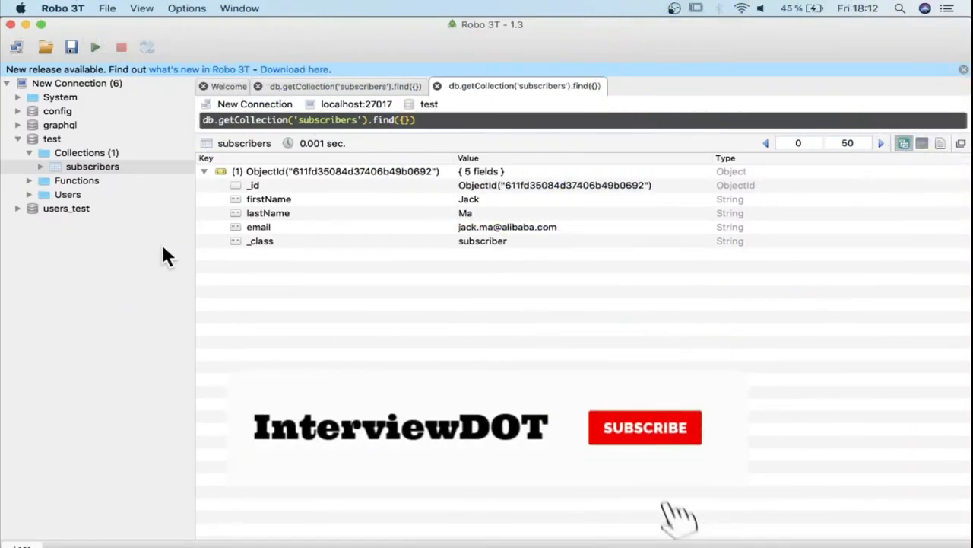
Review the delete endpoint code: the DeleteMapping annotation, the PathVariable id and the subscriberRepository field.
click(644, 427)
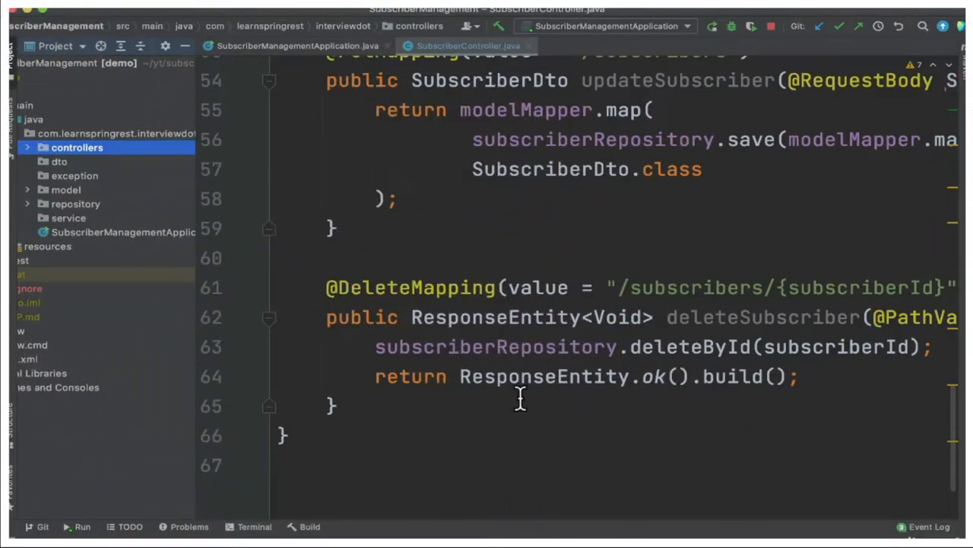
mouse_move(87, 198)
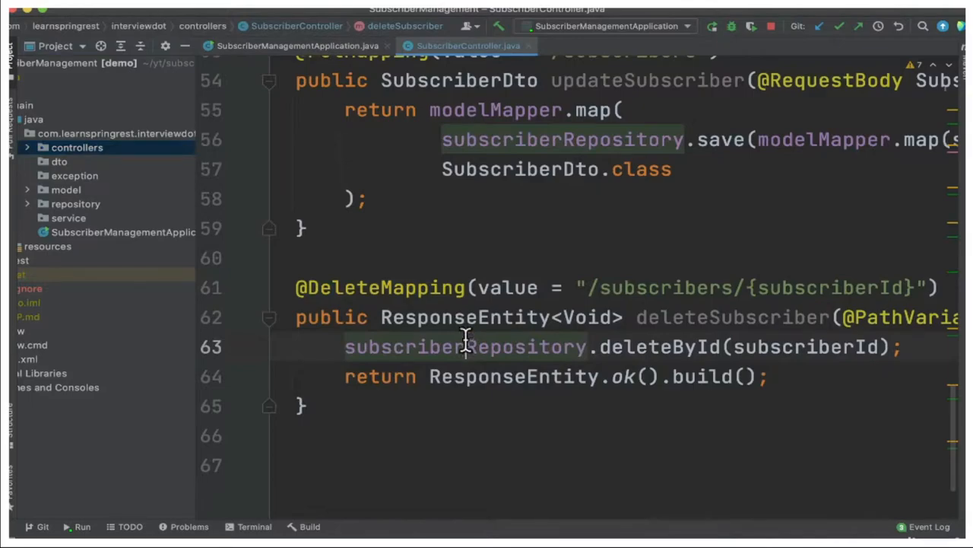
double_click(380, 287)
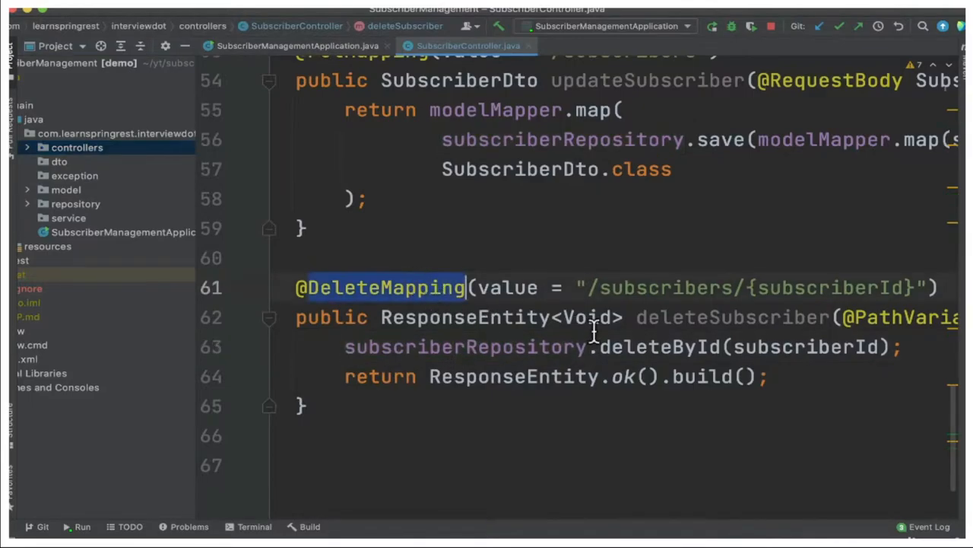
scroll(right, 3)
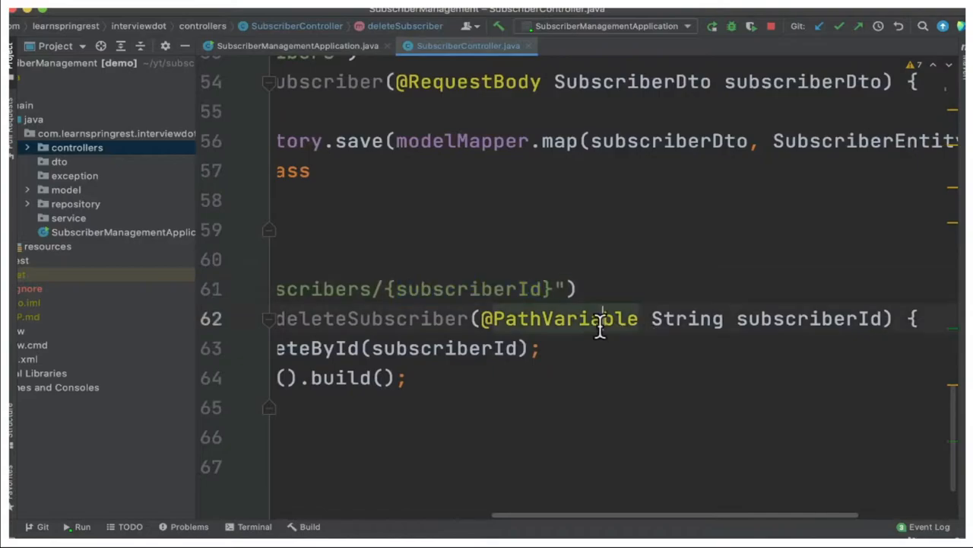
double_click(809, 318)
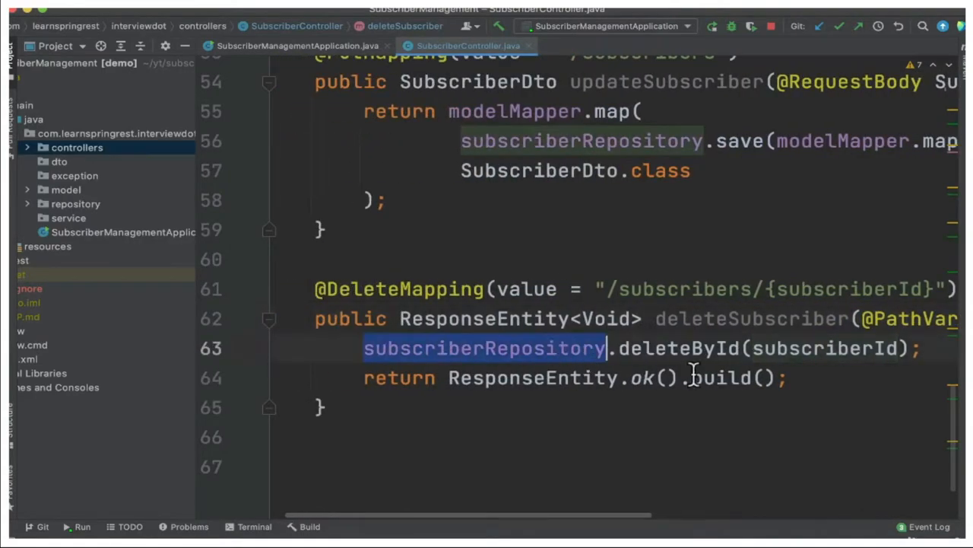
double_click(677, 348)
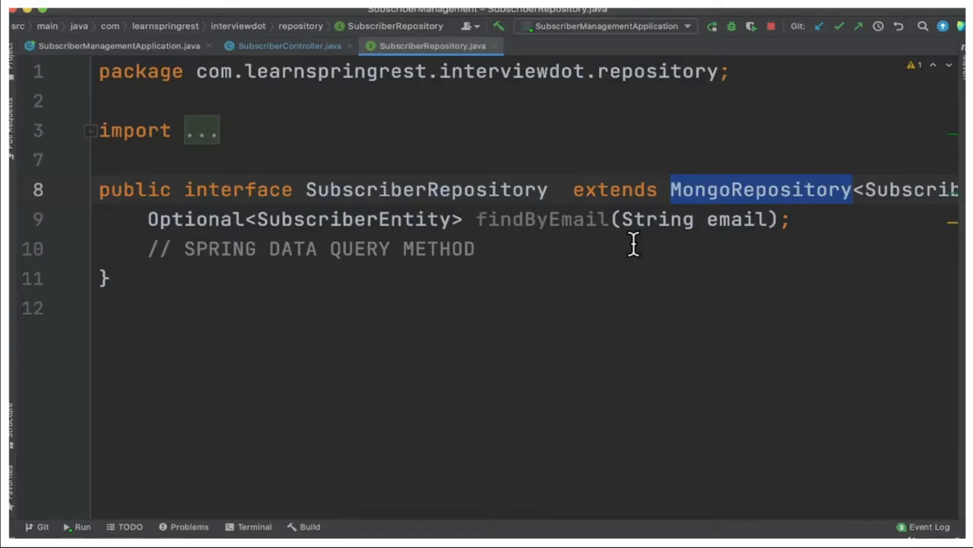
Inspect the MongoRepository parent interface, then select the subscriber id in Postman's DELETE request address.
click(289, 45)
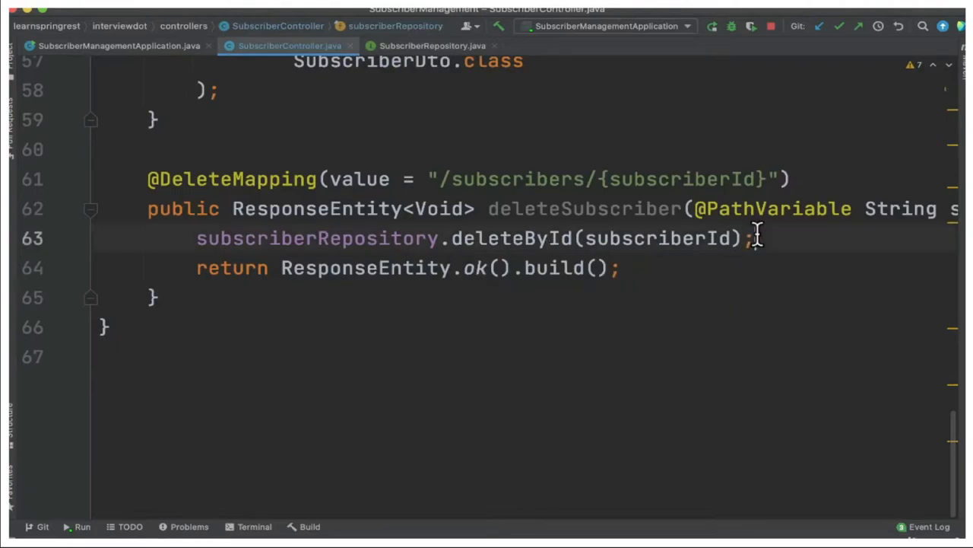
double_click(656, 238)
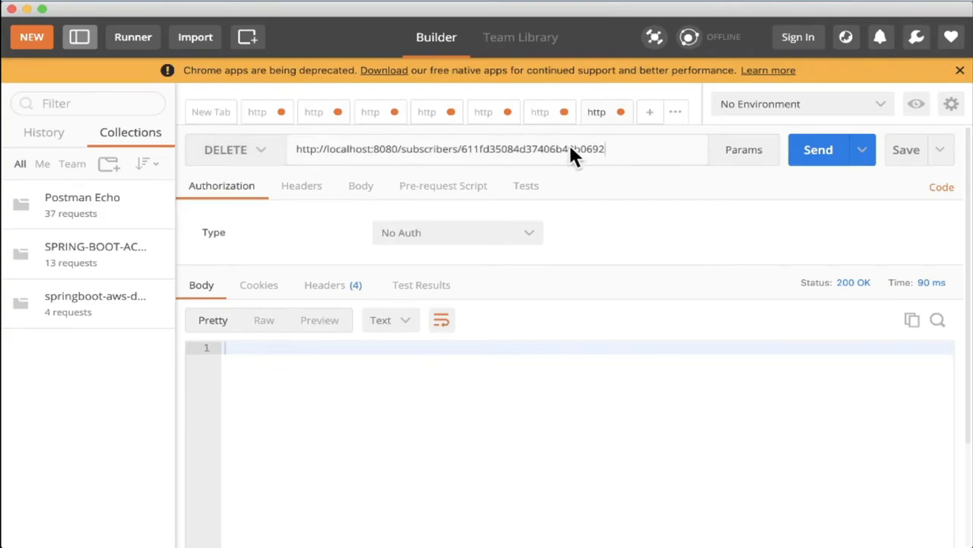
double_click(533, 149)
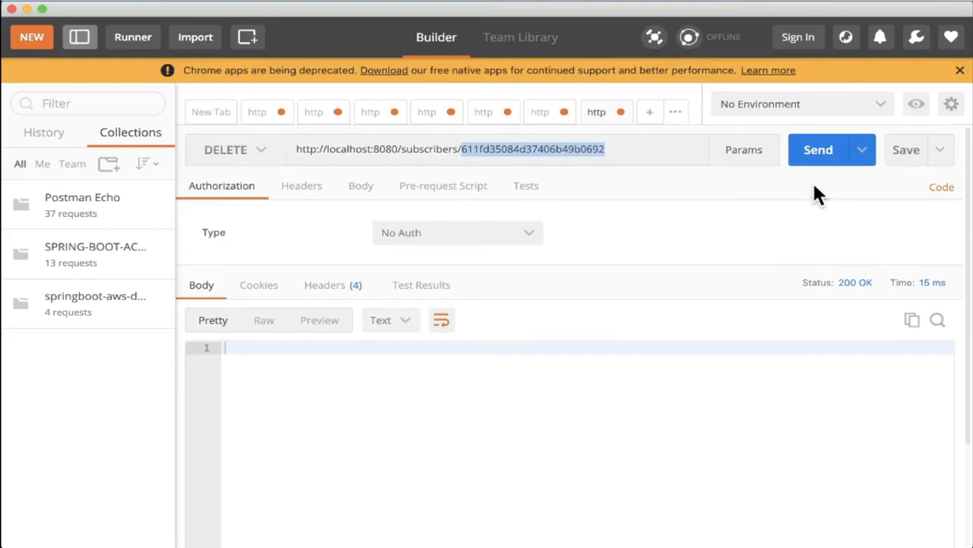
mouse_move(844, 304)
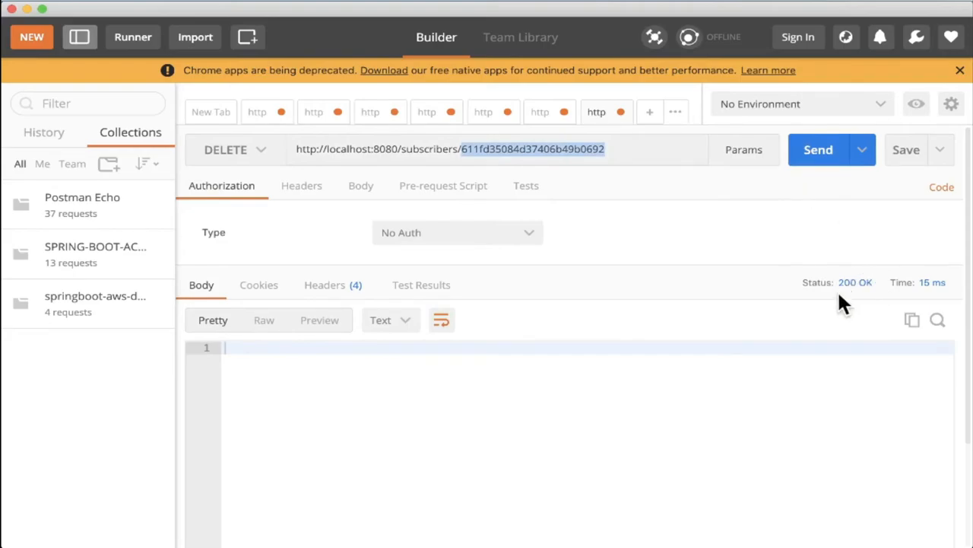
mouse_move(858, 303)
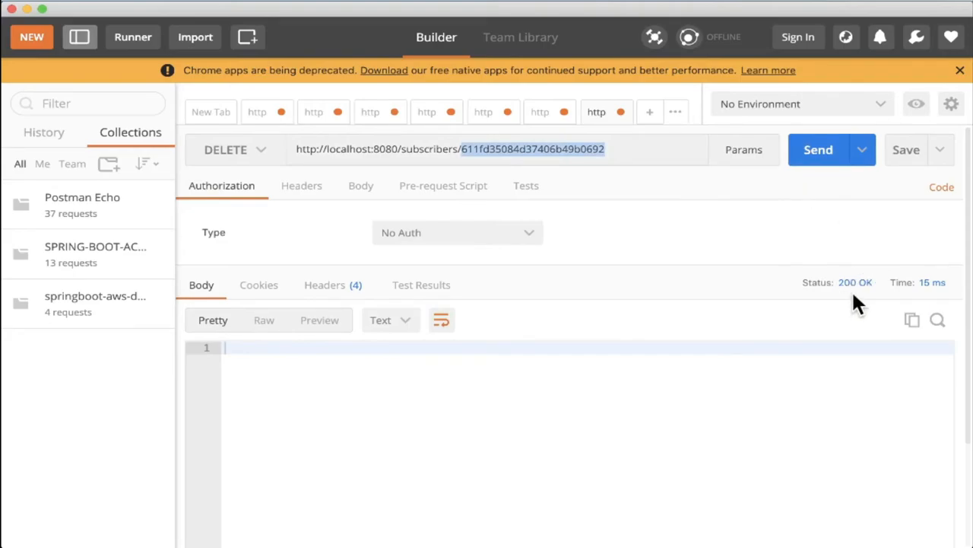
mouse_move(833, 323)
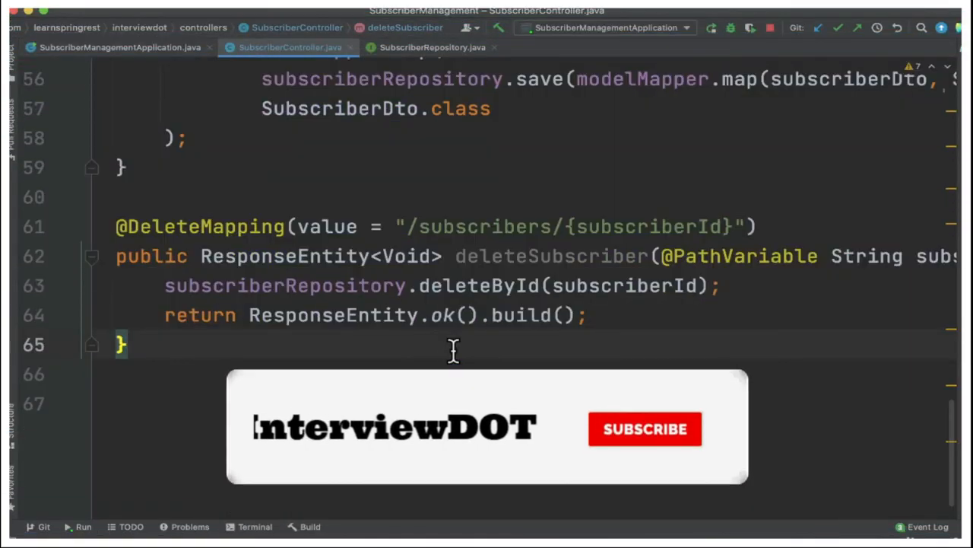
Bring IntelliJ IDEA back to show the deleteSubscriber method in SubscriberController.java.
click(644, 429)
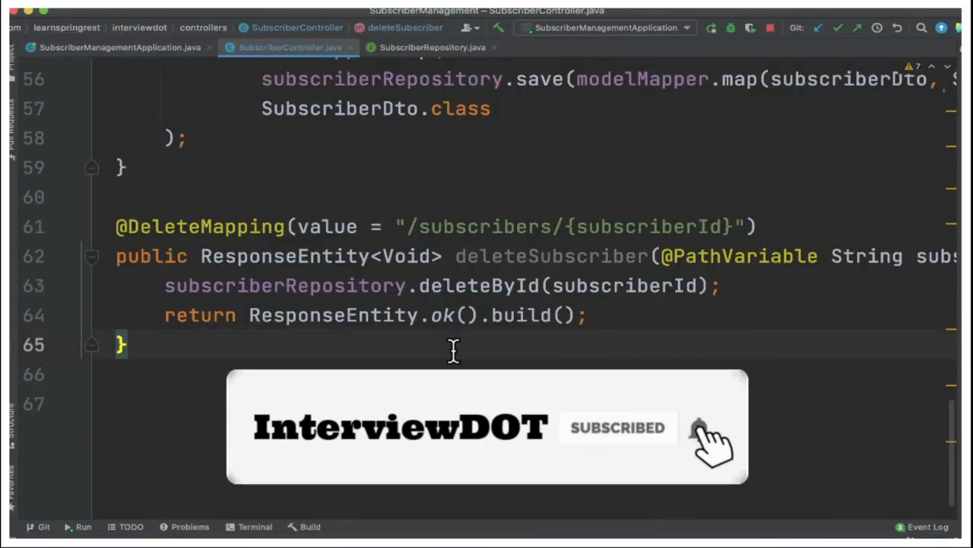